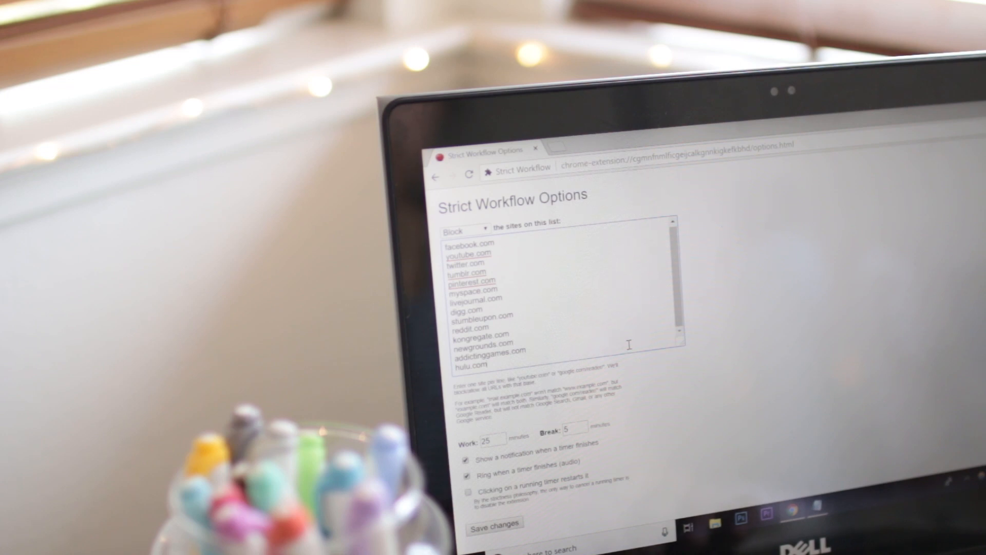
Step: Switch the Block setting to Only allow so the list becomes allowed sites
{"action": "left_click", "coordinate": [464, 228]}
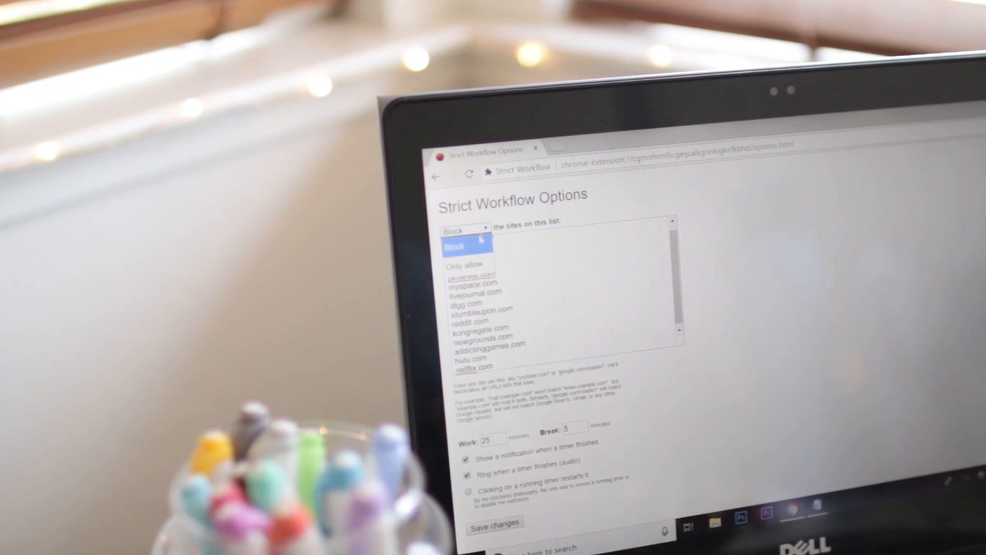
{"action": "left_click", "coordinate": [465, 265]}
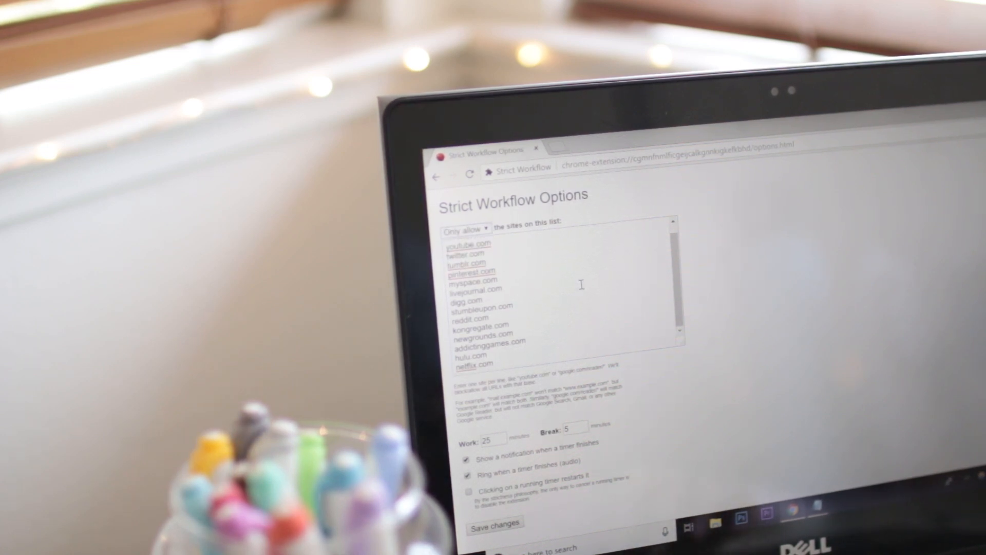
{"action": "left_click", "coordinate": [464, 228]}
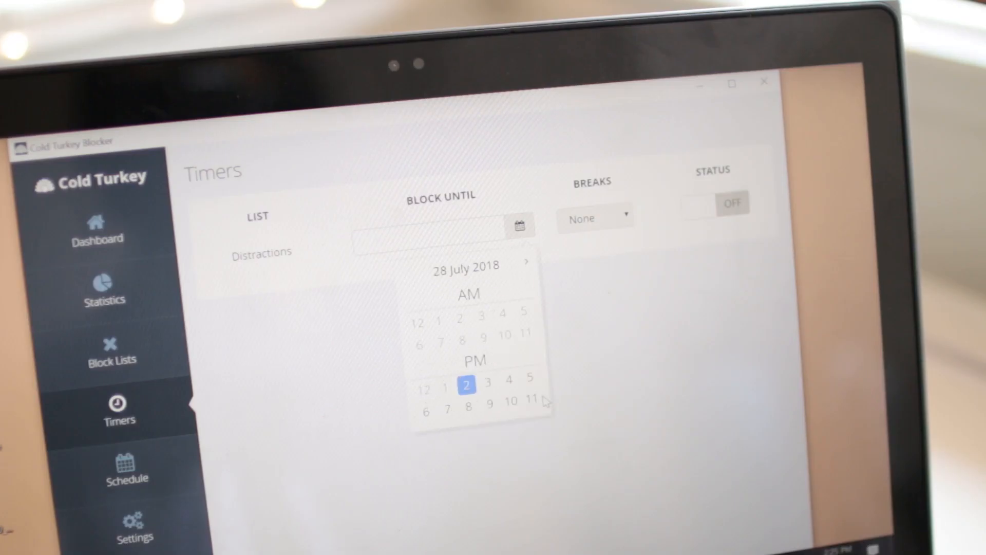
Step: Choose a Block Until time, then write 'i'm writing an essay' in Cold Turkey Writer
{"action": "left_click", "coordinate": [466, 384]}
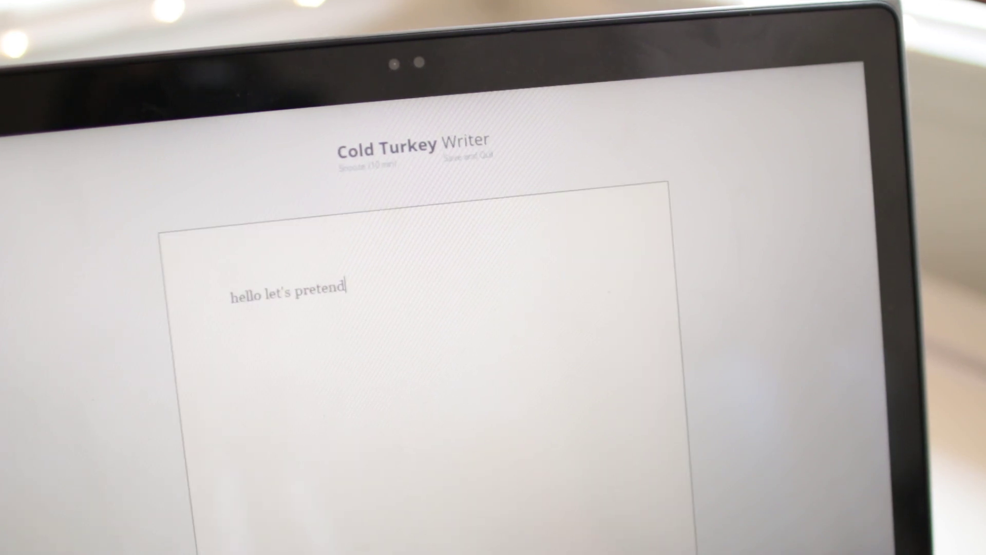
{"action": "type", "text": "i'm writing an essay"}
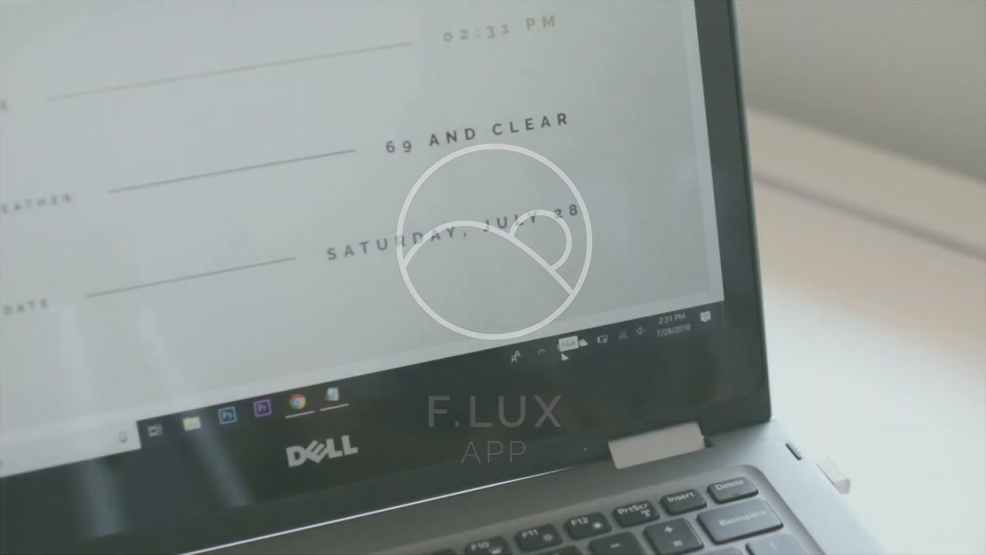
Step: Bring up f.lux from the tray and expand its Custom Colors preset list
{"action": "left_click", "coordinate": [571, 340]}
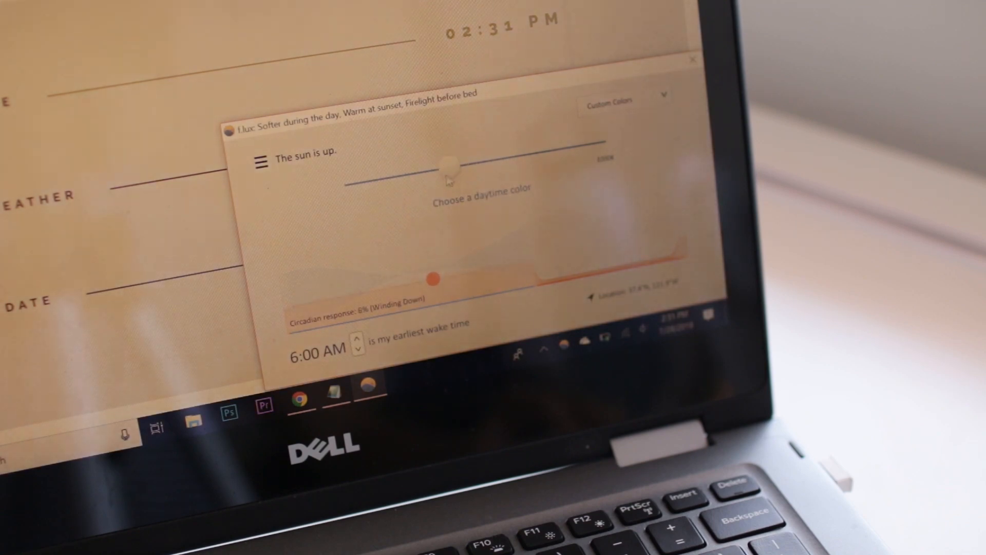
{"action": "left_click", "coordinate": [741, 219]}
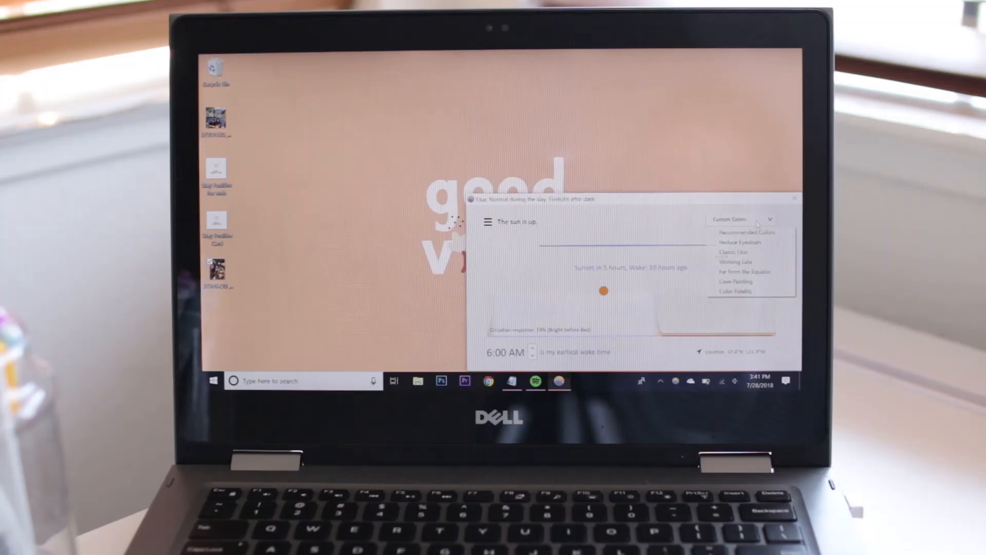
{"action": "mouse_move", "coordinate": [733, 252]}
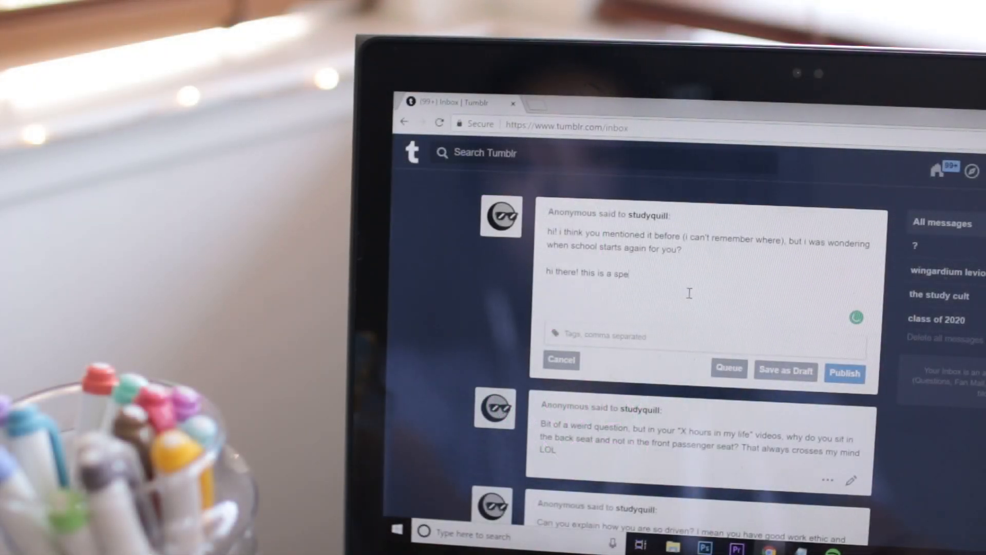
Step: Finish typing 'speling eror', accept the 'spelling' correction and view the essay's suggestions
{"action": "type", "text": "ling eror"}
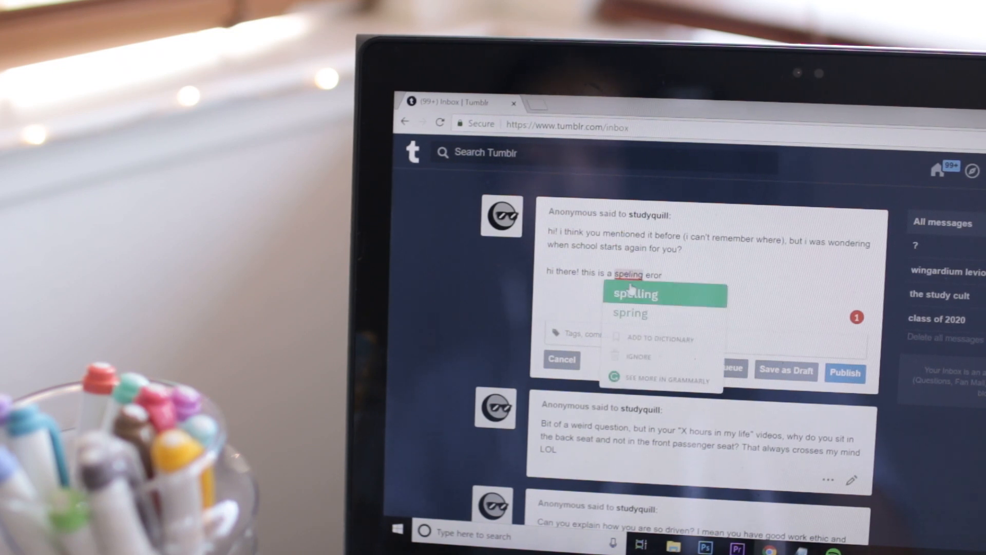
{"action": "left_click", "coordinate": [633, 294]}
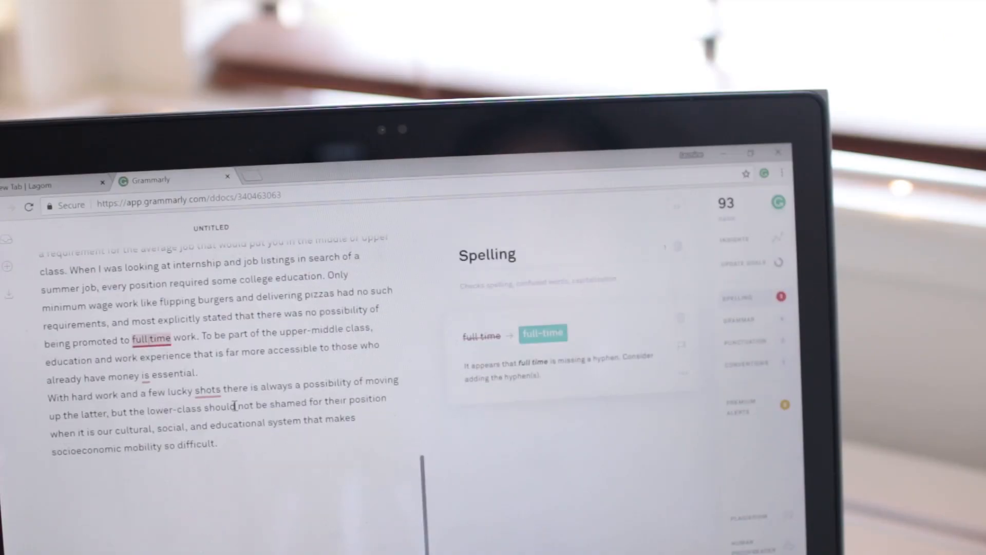
{"action": "left_click", "coordinate": [741, 318]}
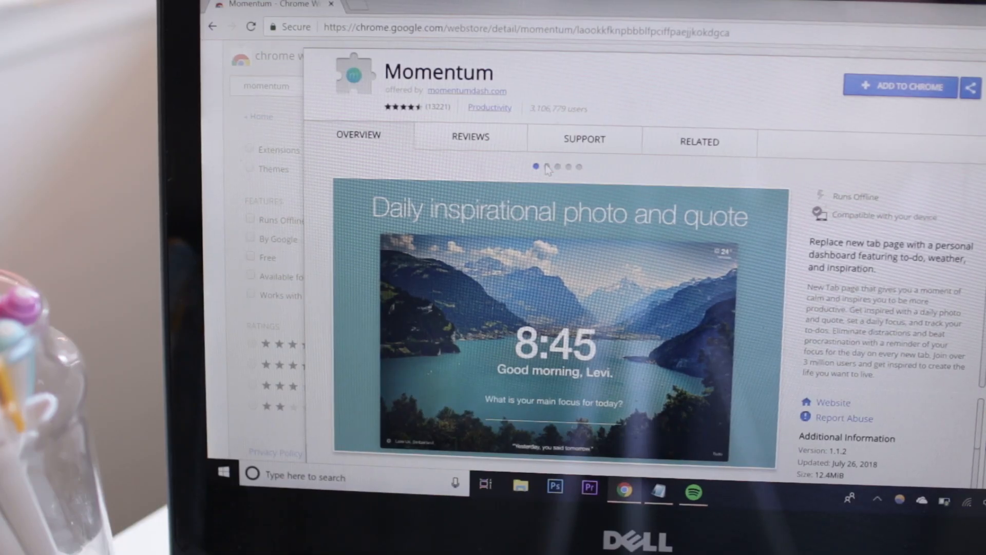
Step: Flip through screenshots of Momentum, Lagom, New Tab Clock and Tabby Cat
{"action": "left_click", "coordinate": [558, 167]}
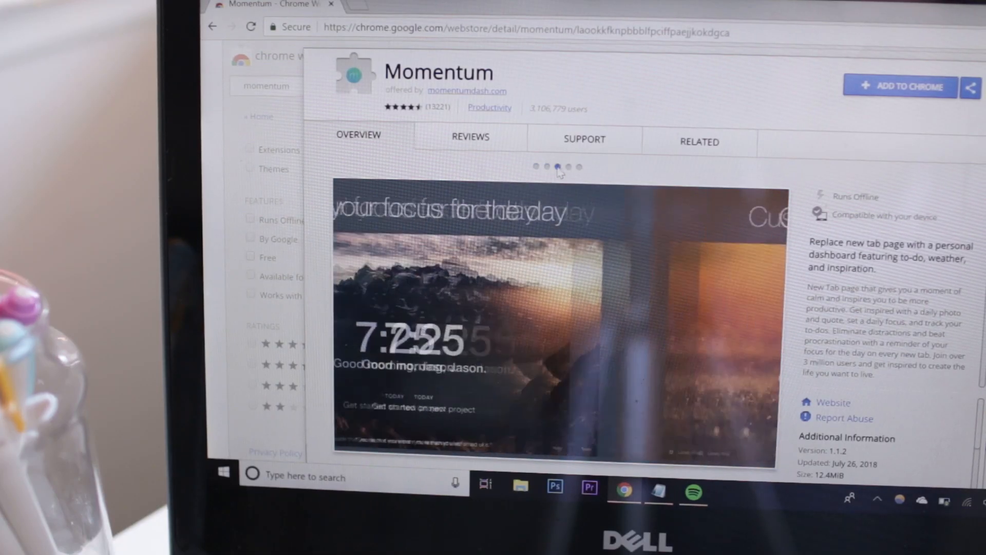
{"action": "left_click", "coordinate": [567, 166]}
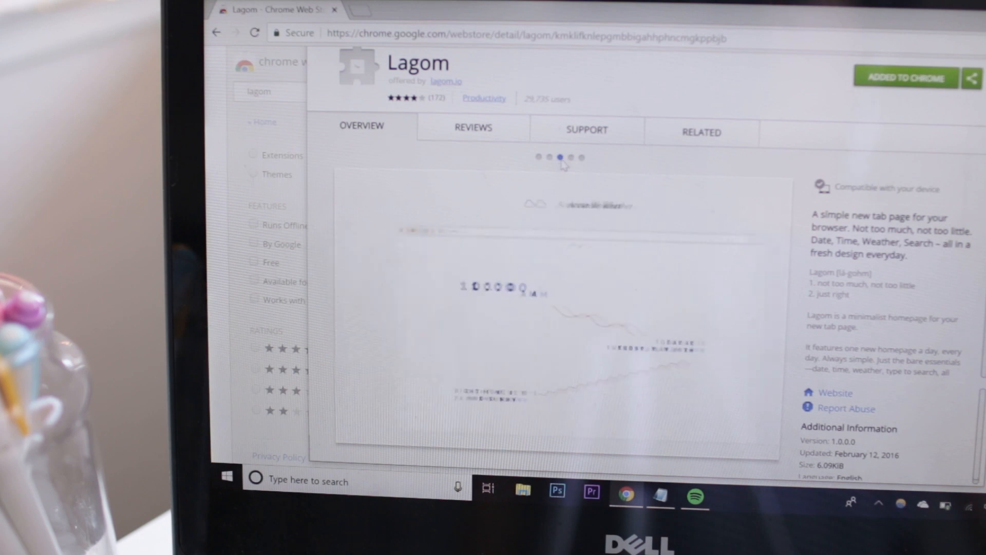
{"action": "left_click", "coordinate": [571, 157]}
{"action": "type", "text": "new tab clock"}
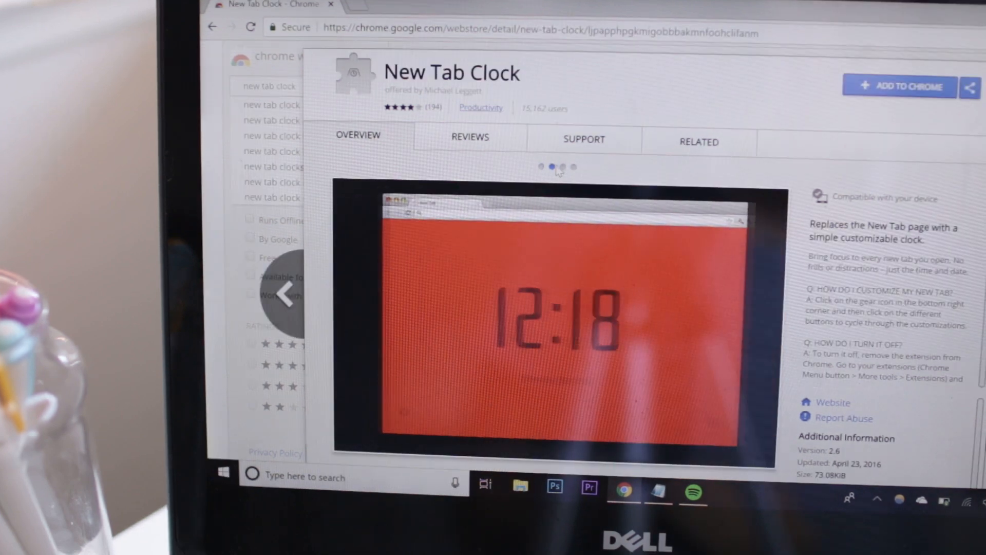
{"action": "left_click", "coordinate": [562, 166]}
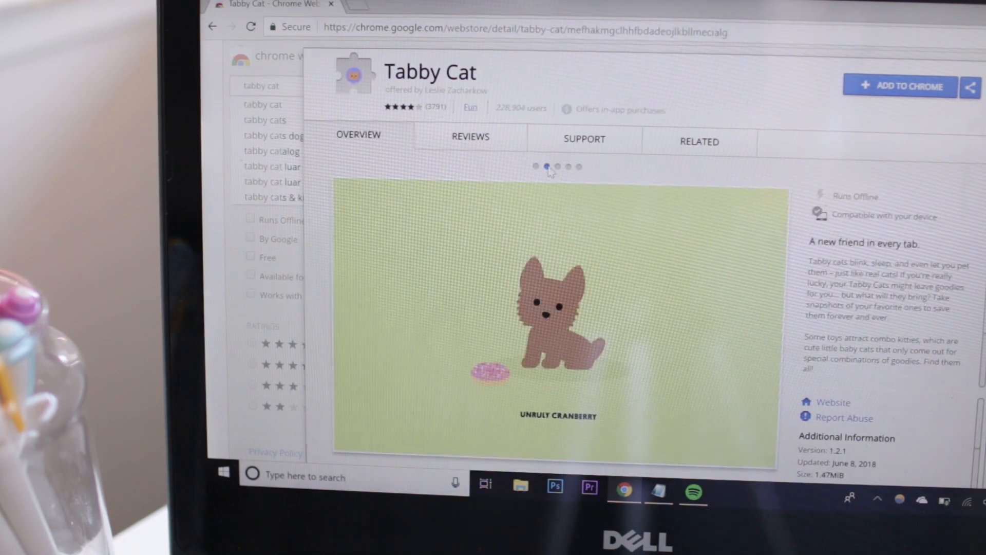
{"action": "left_click", "coordinate": [556, 167]}
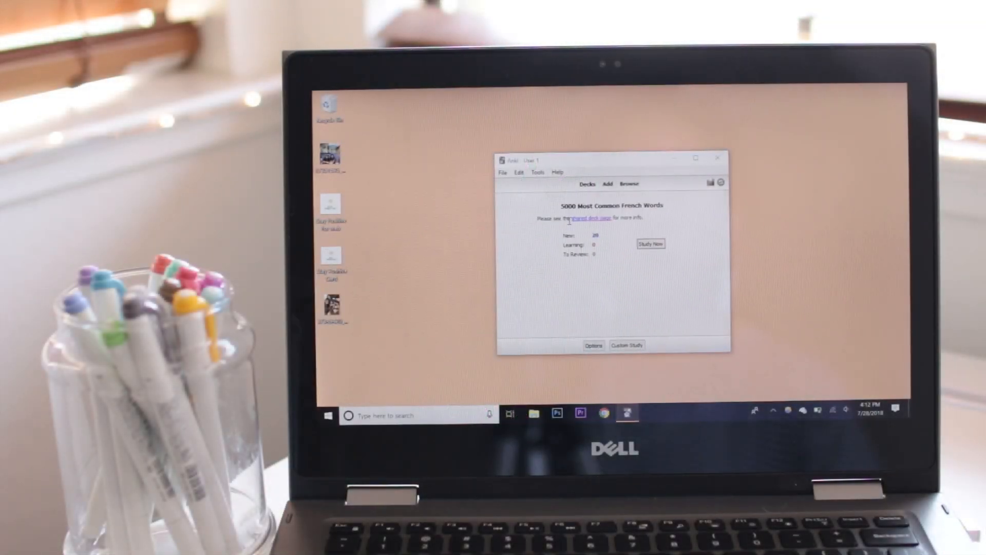
Step: Start the 5000 Most Common French Words deck and review cards up to 'je'
{"action": "left_click", "coordinate": [650, 243]}
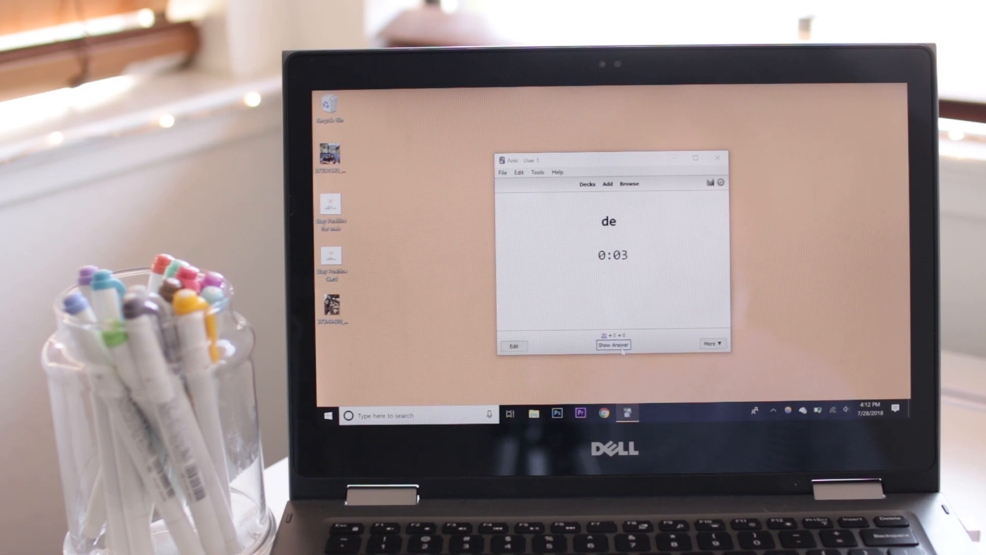
{"action": "left_click", "coordinate": [611, 346]}
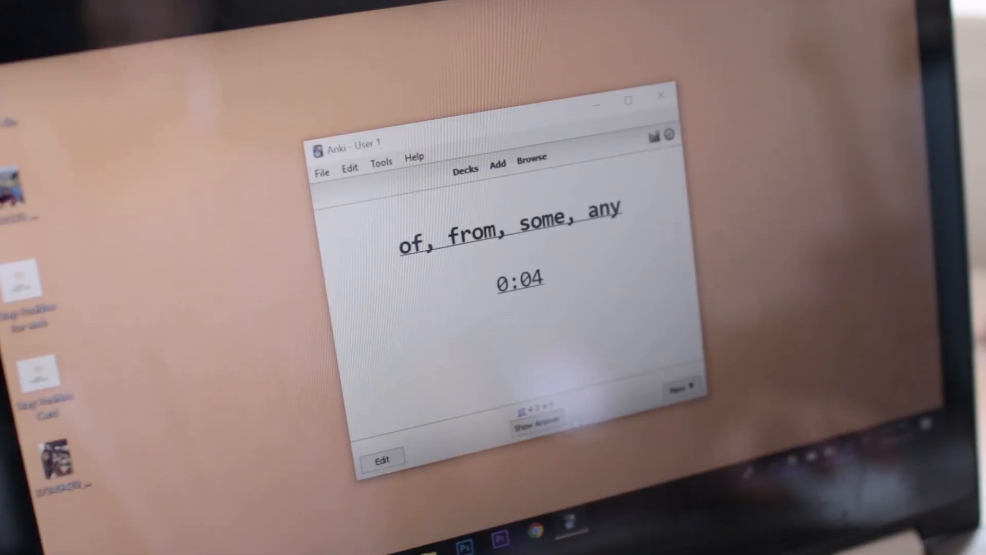
{"action": "left_click", "coordinate": [536, 418]}
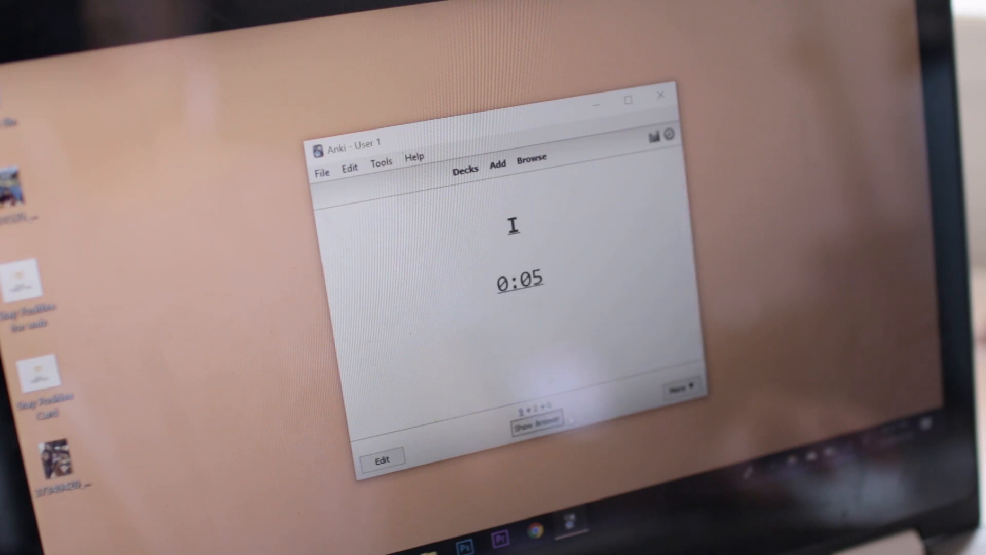
{"action": "left_click", "coordinate": [538, 419]}
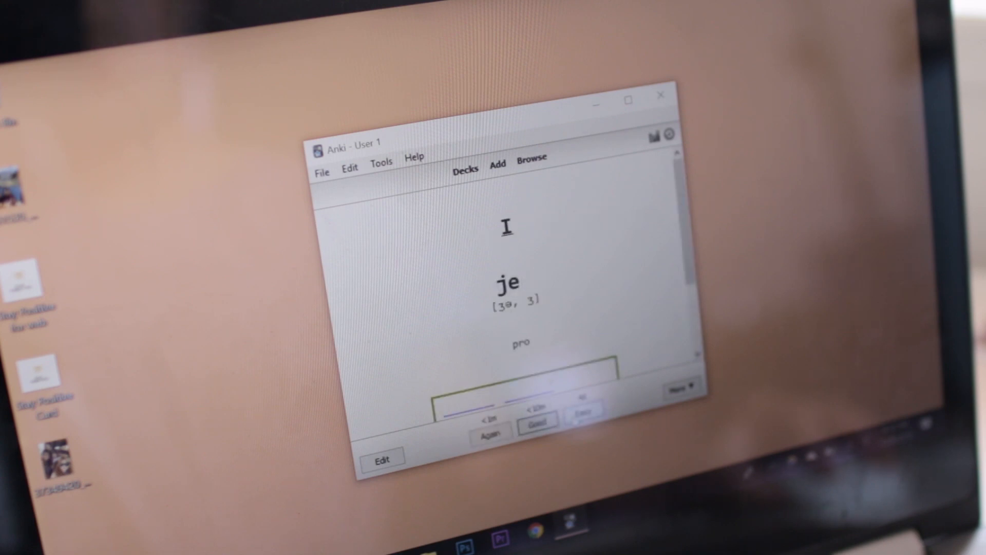